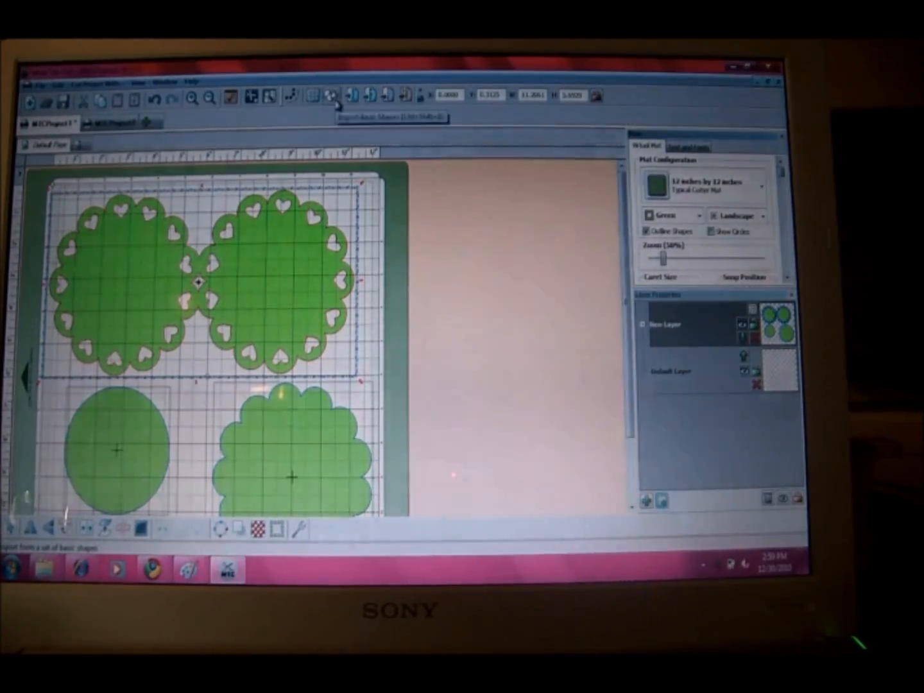
Browse the basic shapes library through its Polygons, Stars, Callouts and Misc categories
{"action": "left_click", "coordinate": [332, 98]}
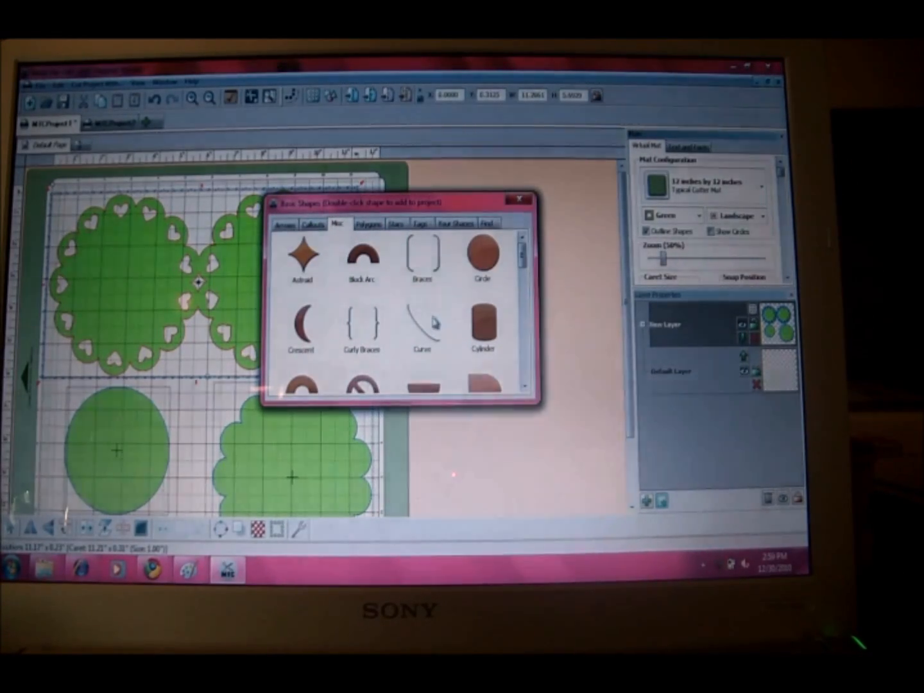
{"action": "left_click", "coordinate": [368, 223]}
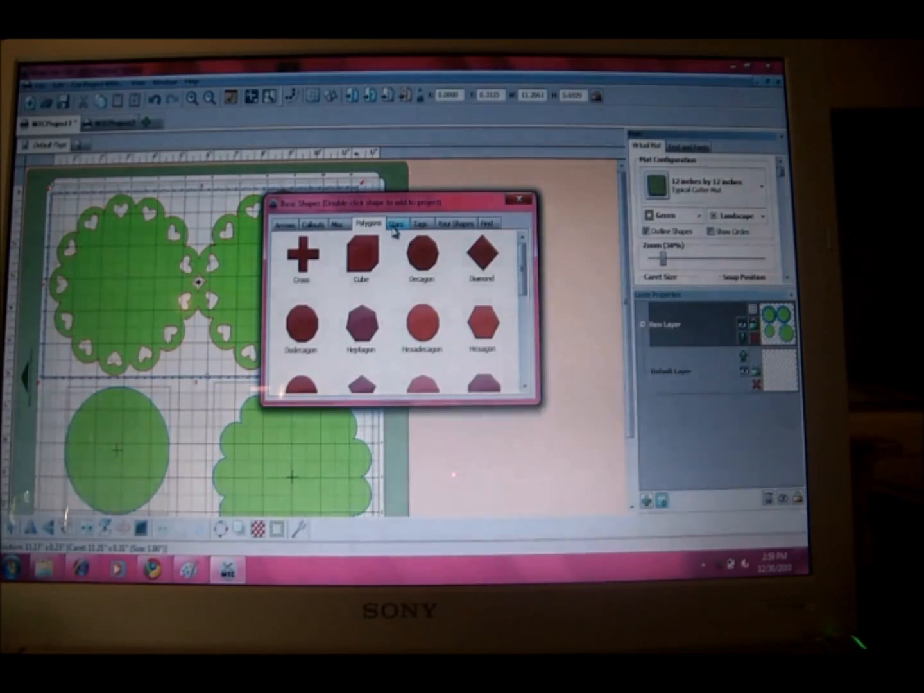
{"action": "left_click", "coordinate": [419, 224]}
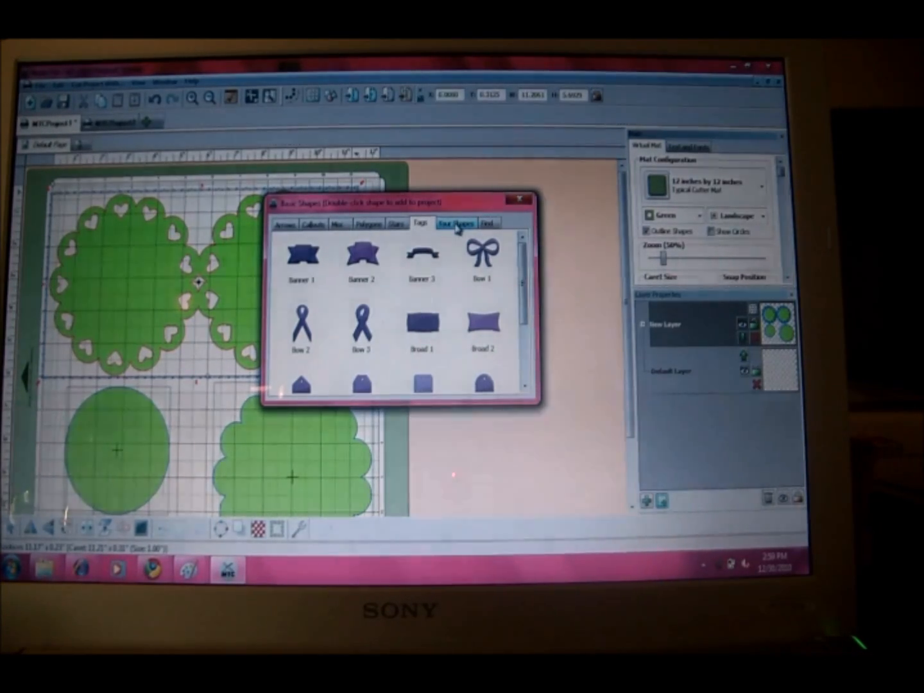
{"action": "left_click", "coordinate": [312, 224]}
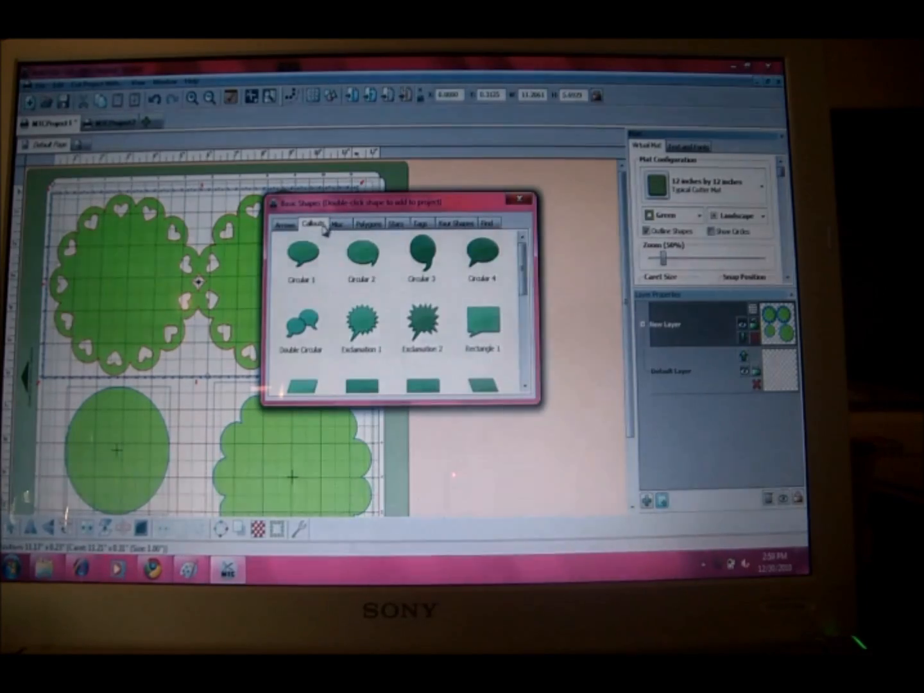
{"action": "left_click", "coordinate": [337, 223]}
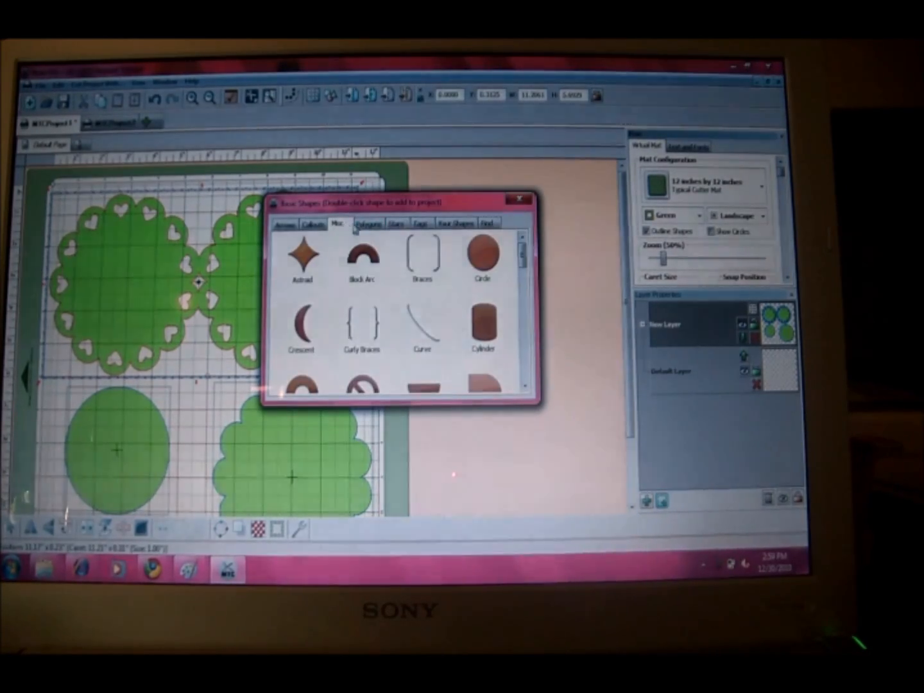
{"action": "left_click", "coordinate": [519, 199]}
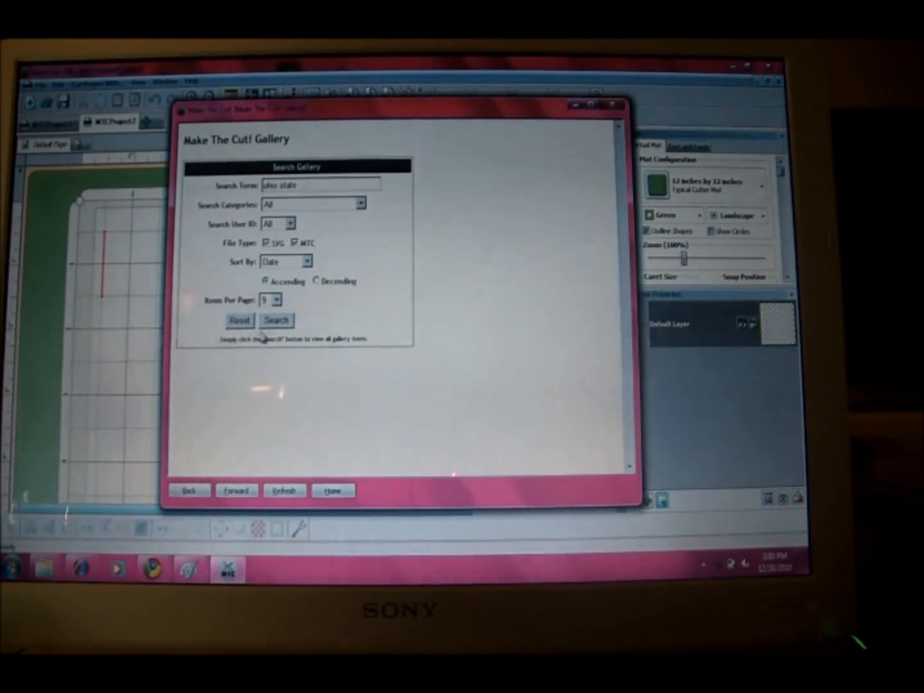
Search the gallery for "ohio state", download the three-layer Ohio State Logo and save it
{"action": "left_click", "coordinate": [277, 321]}
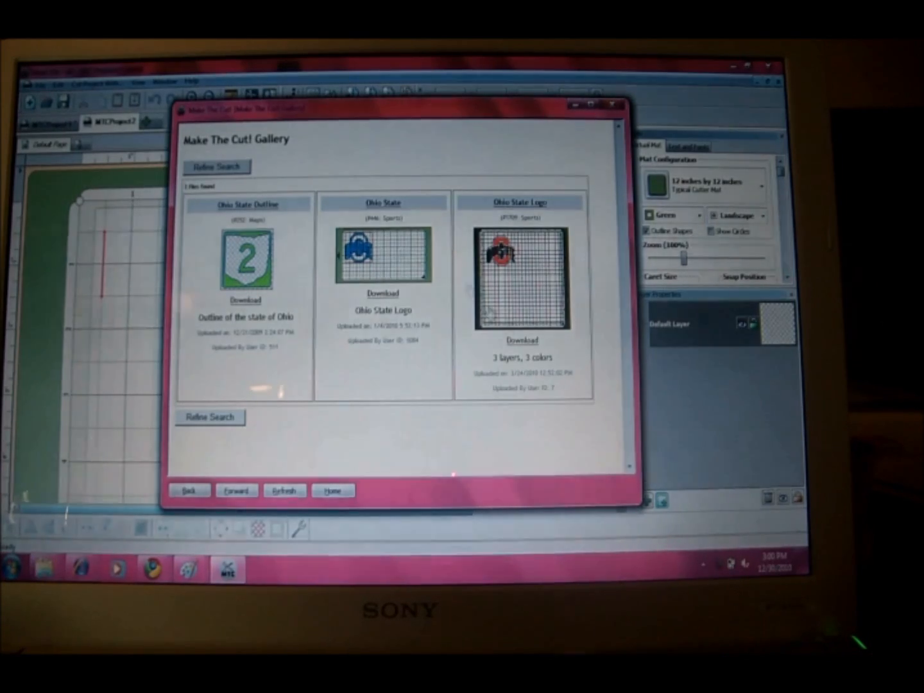
{"action": "mouse_move", "coordinate": [555, 334]}
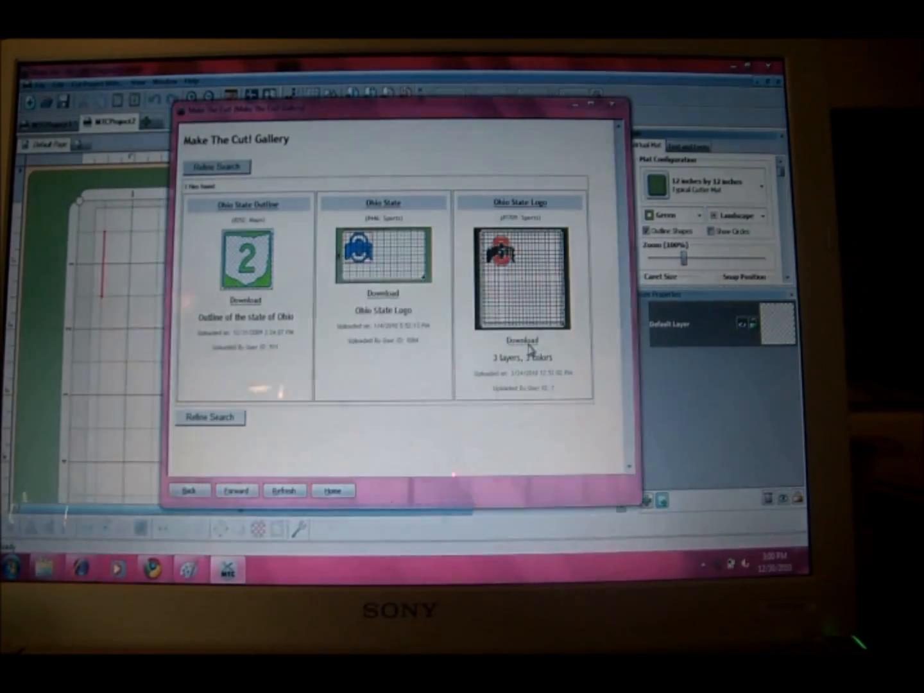
{"action": "left_click", "coordinate": [521, 340]}
{"action": "type", "text": "ohiostate"}
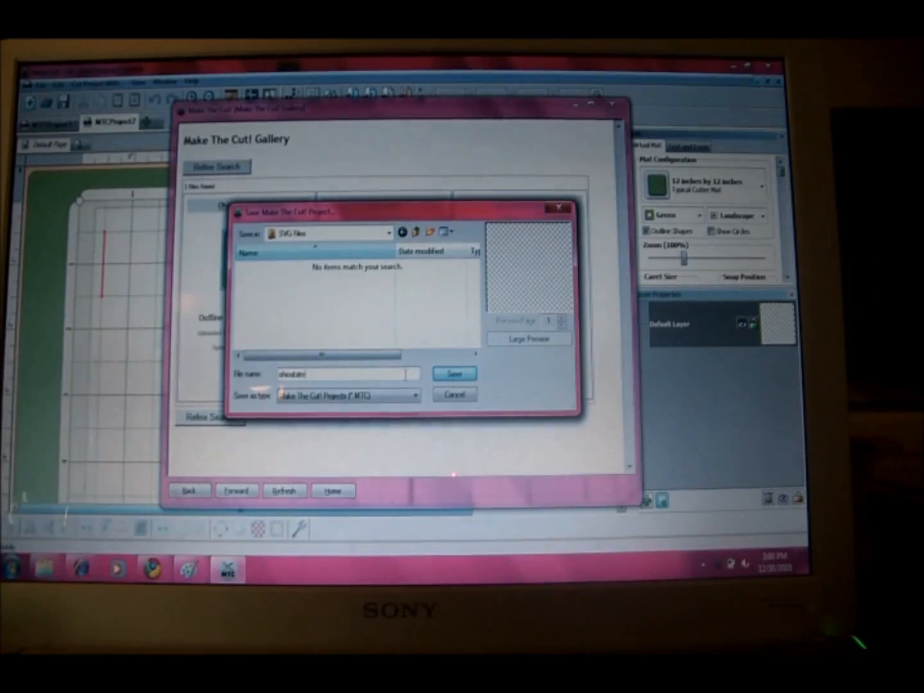
{"action": "left_click", "coordinate": [455, 372]}
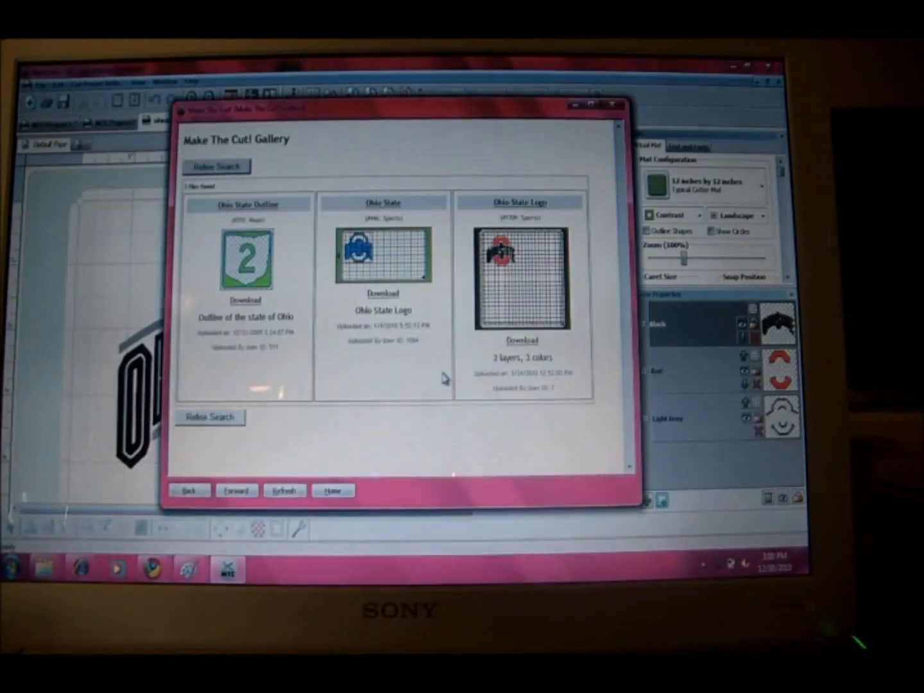
{"action": "left_click", "coordinate": [521, 341]}
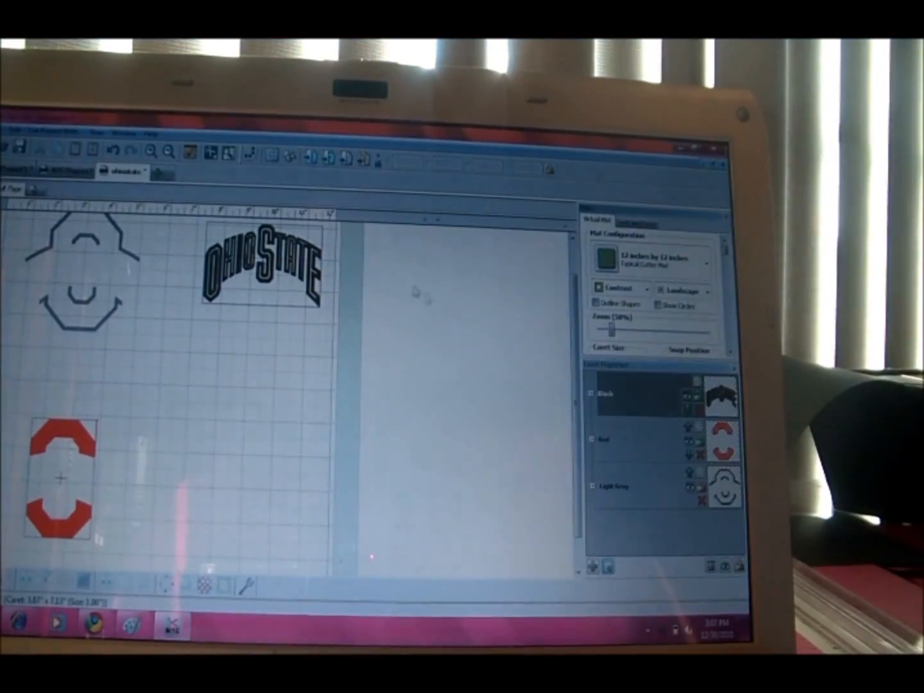
Cut with Cricut at Fast speed and start sending the logo to the cutter
{"action": "left_click", "coordinate": [38, 136]}
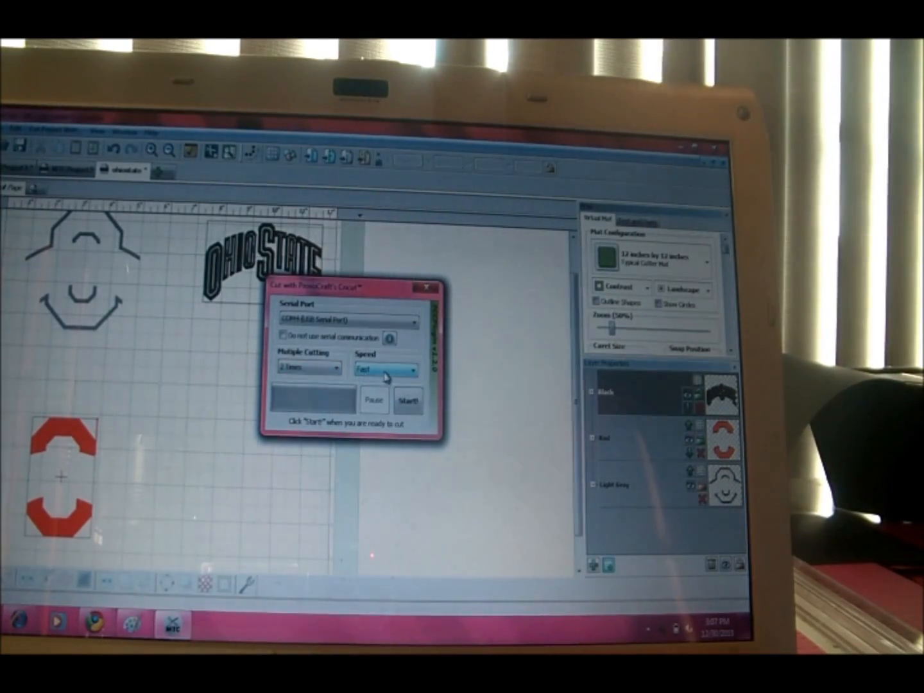
{"action": "left_click", "coordinate": [409, 400]}
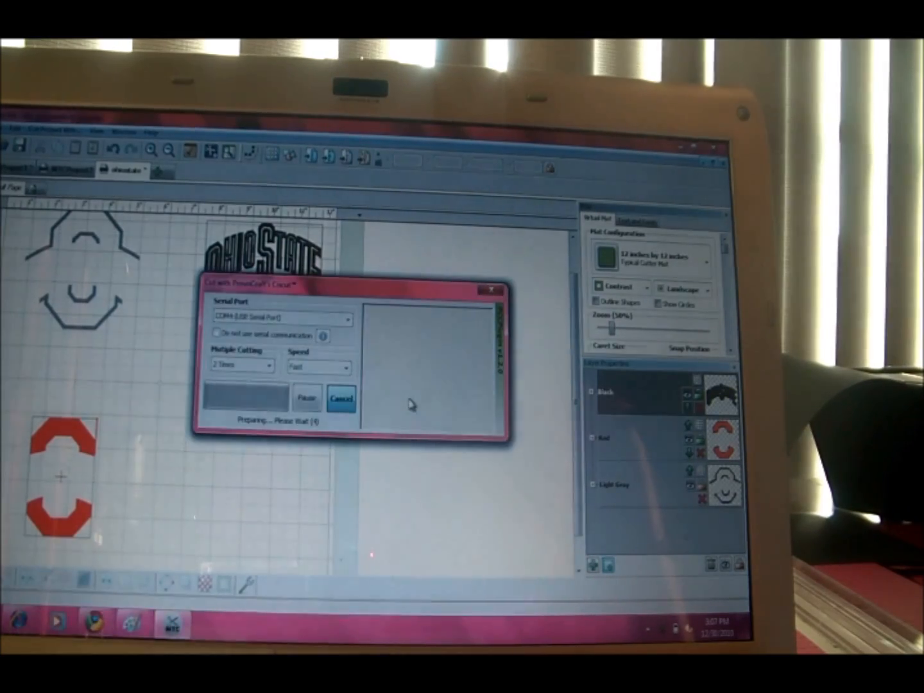